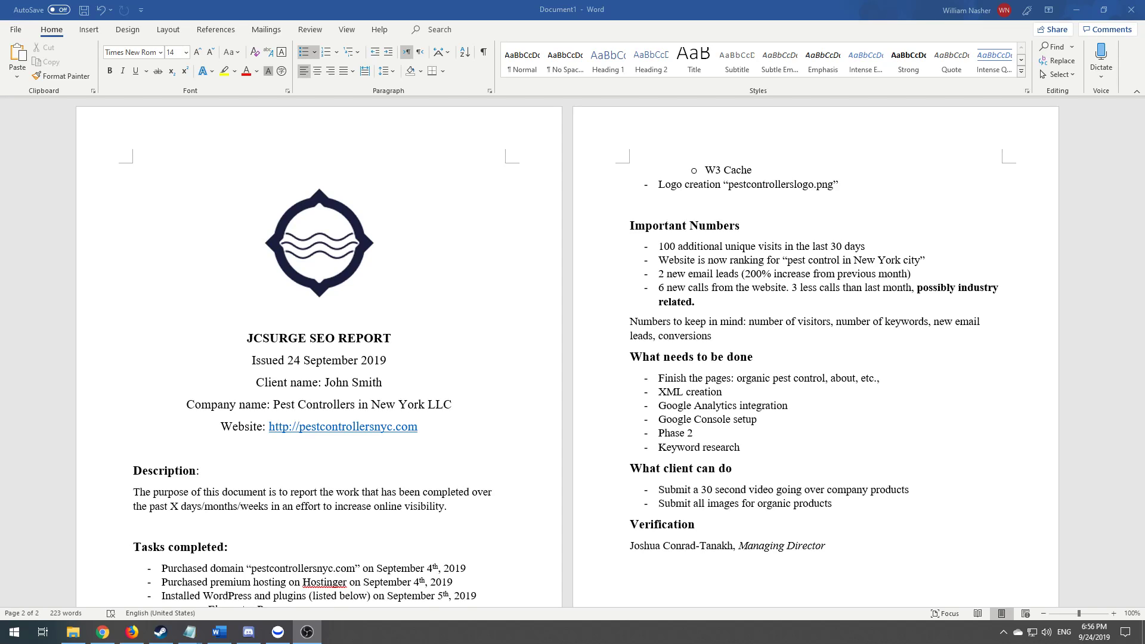
mouse_move(773, 432)
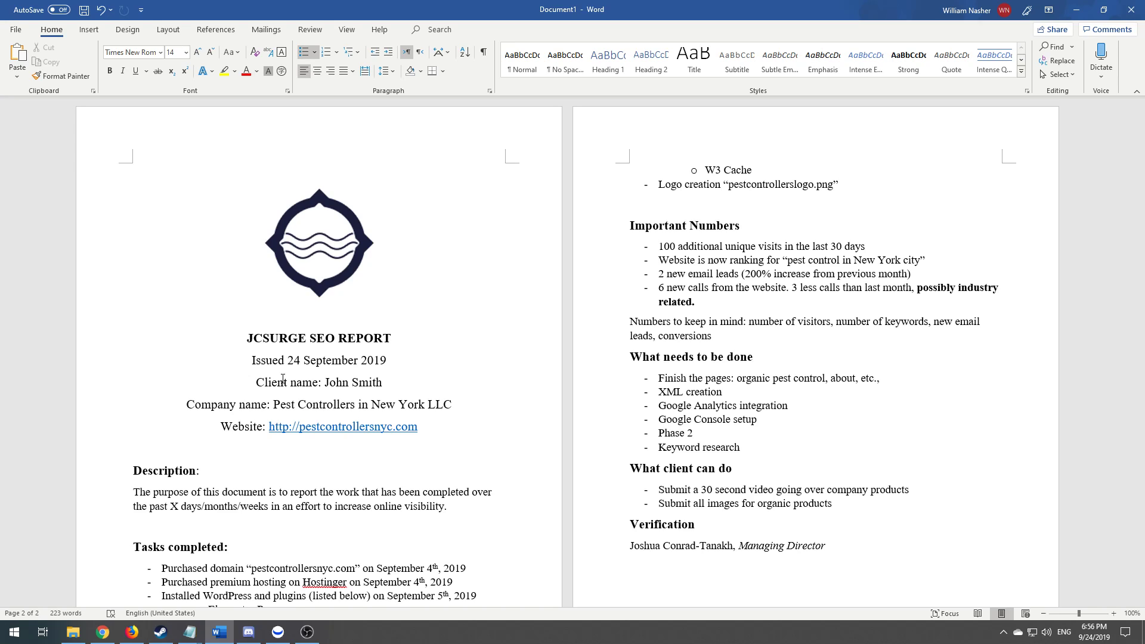
Reposition the Notepad window, select all its text and adjust before returning to the report
click(696, 300)
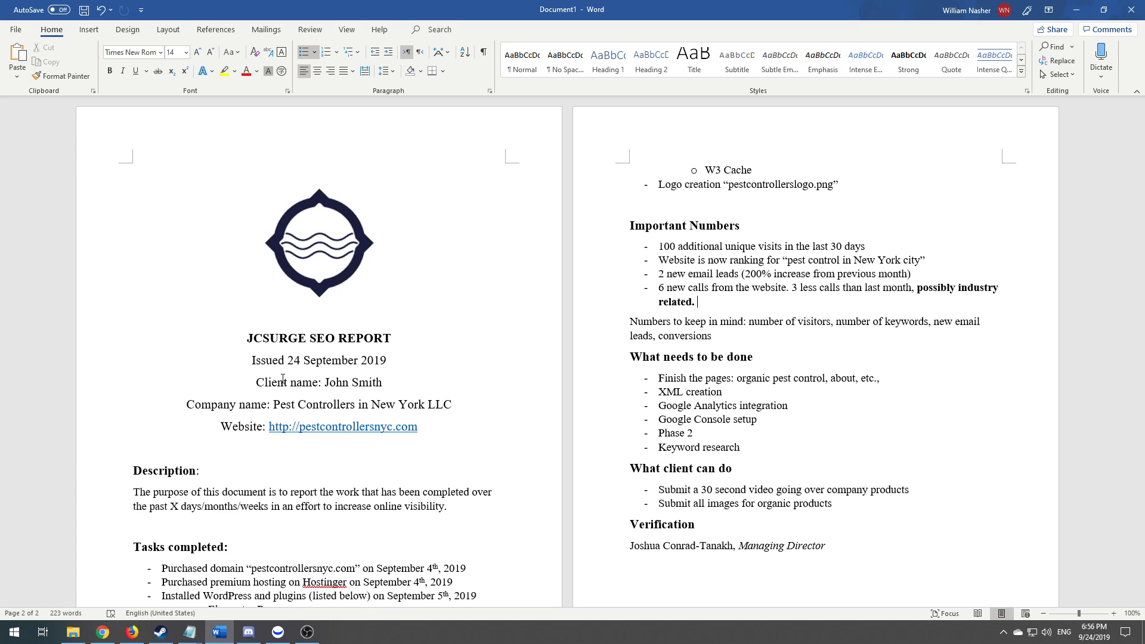
mouse_move(178, 171)
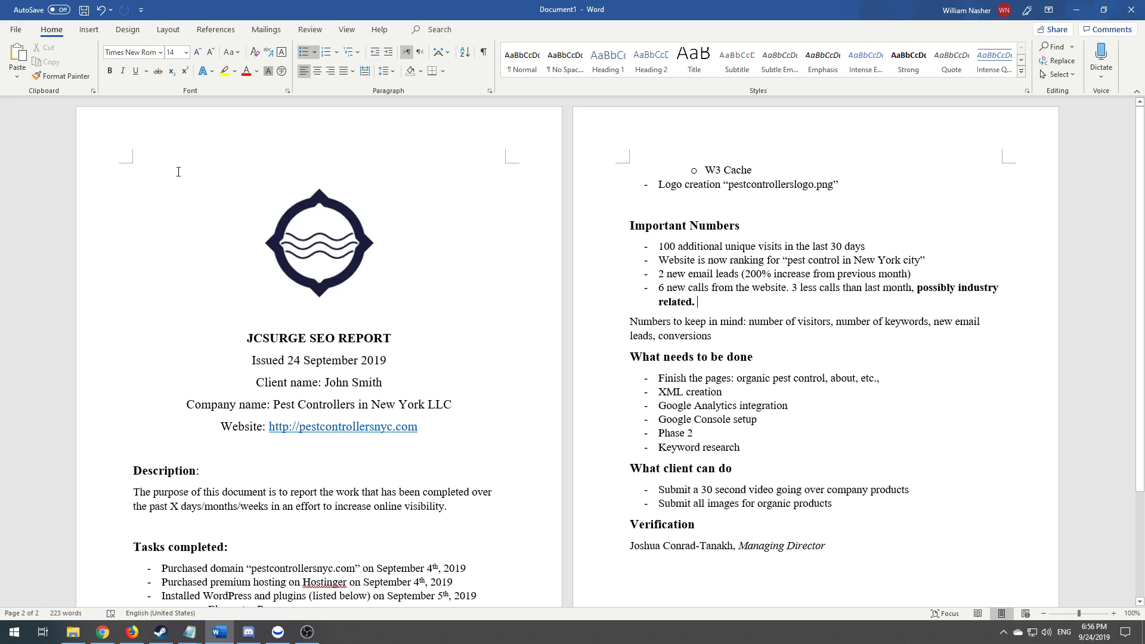
mouse_move(223, 222)
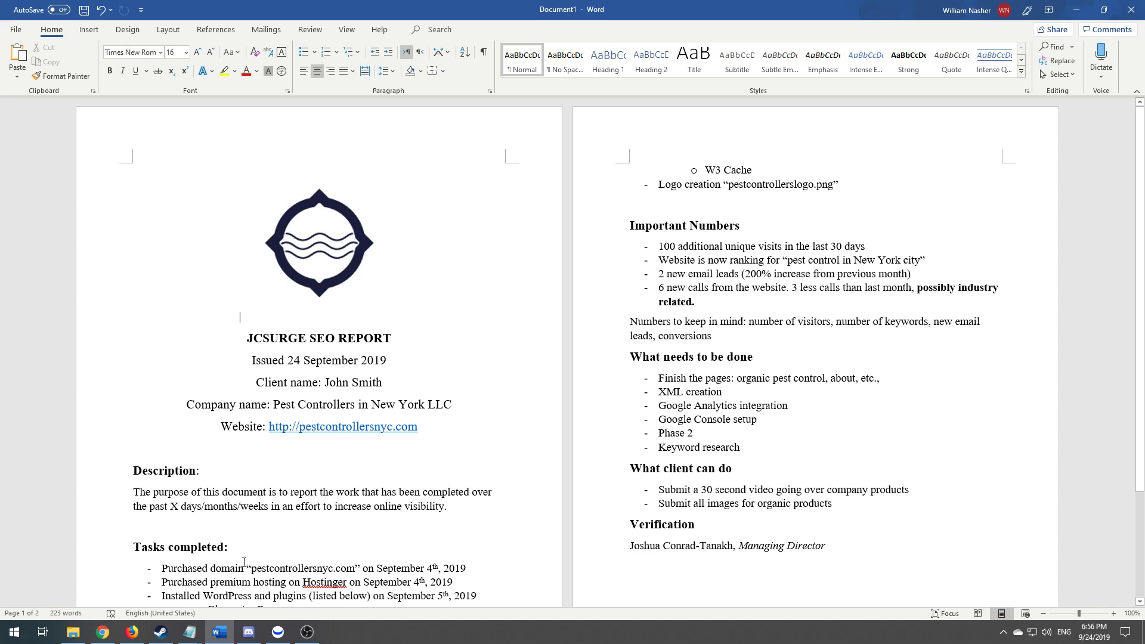
mouse_move(103, 632)
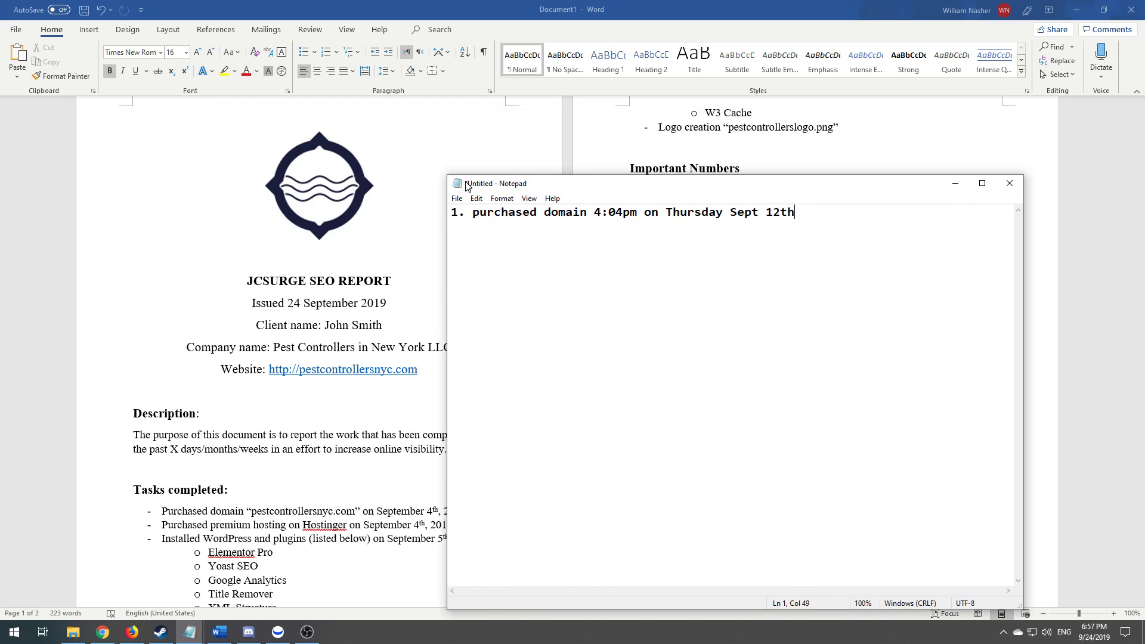
drag(496, 184, 496, 154)
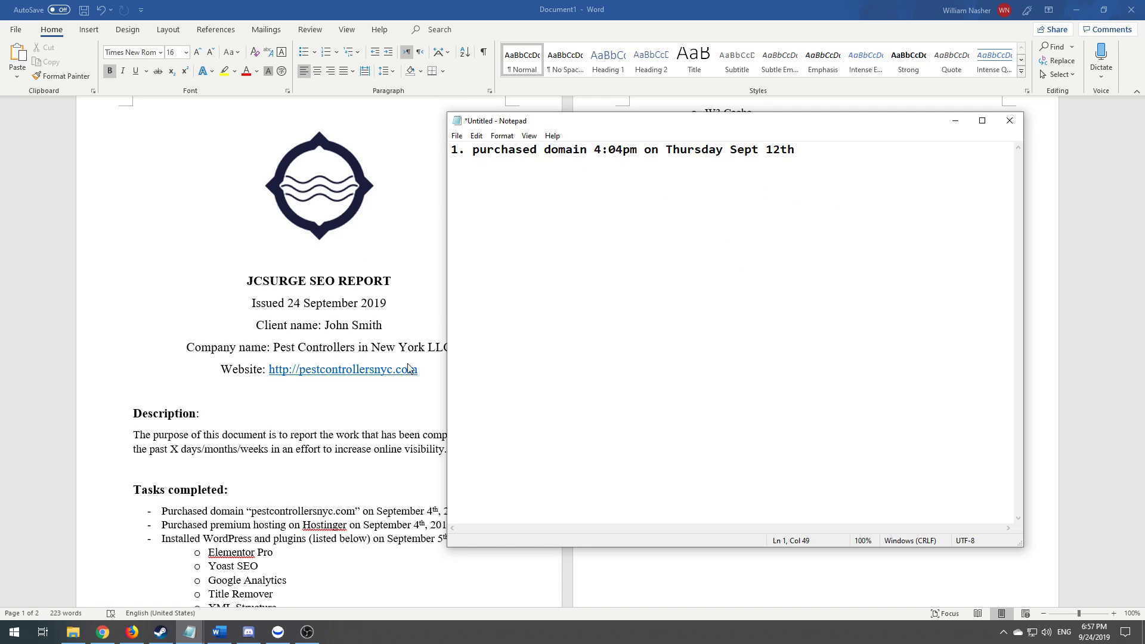
drag(496, 120, 546, 129)
text(2)
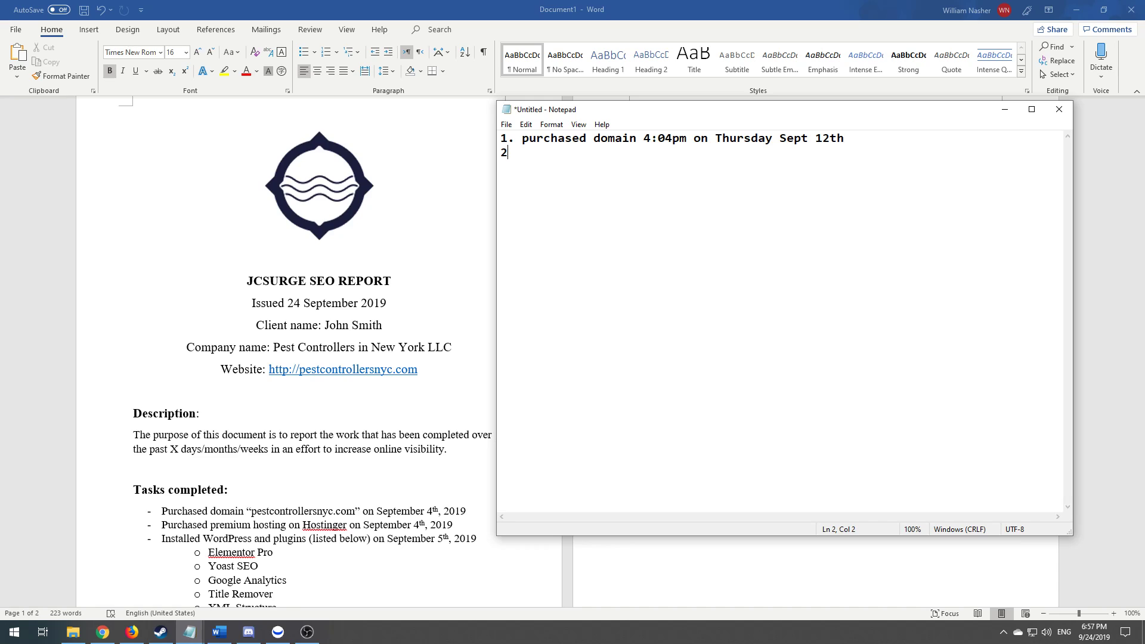
key(ctrl+a)
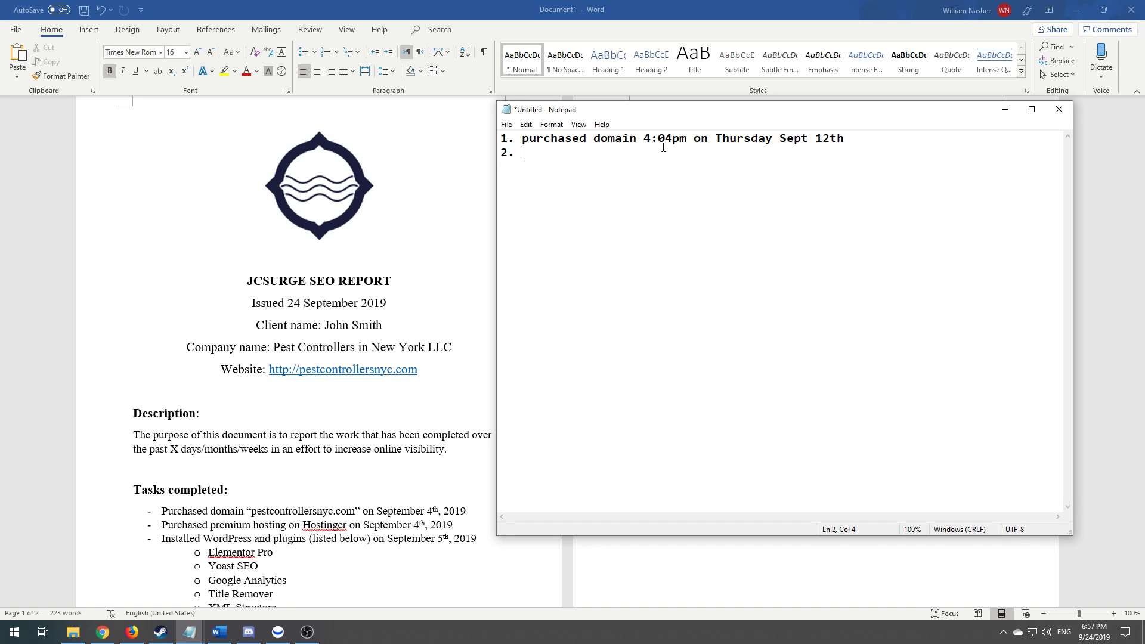
drag(641, 138, 519, 152)
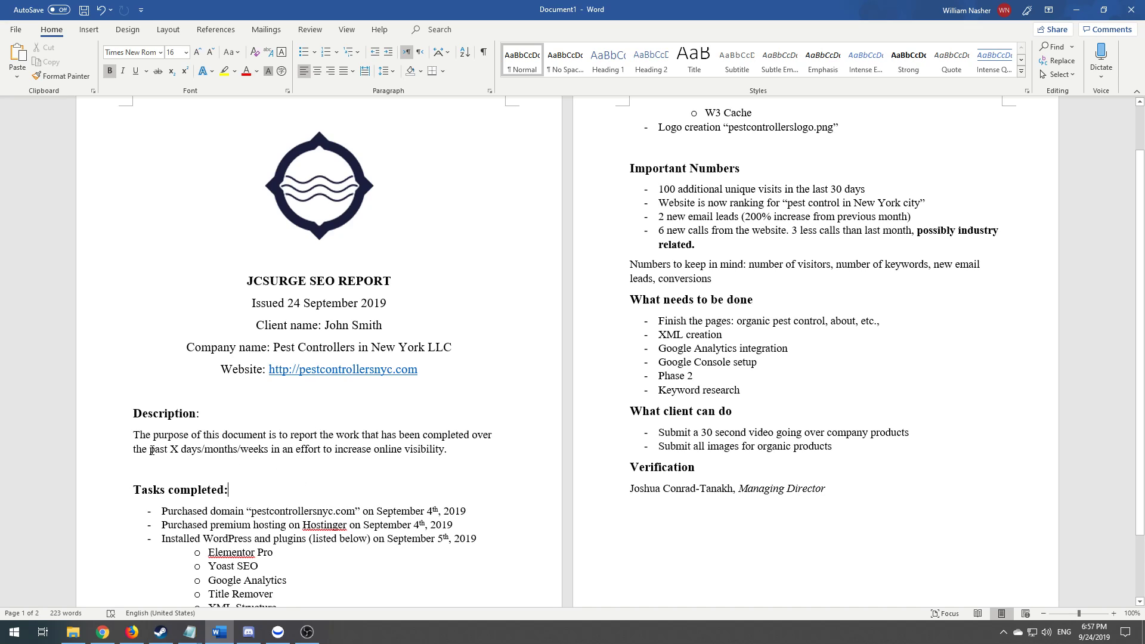
double_click(165, 414)
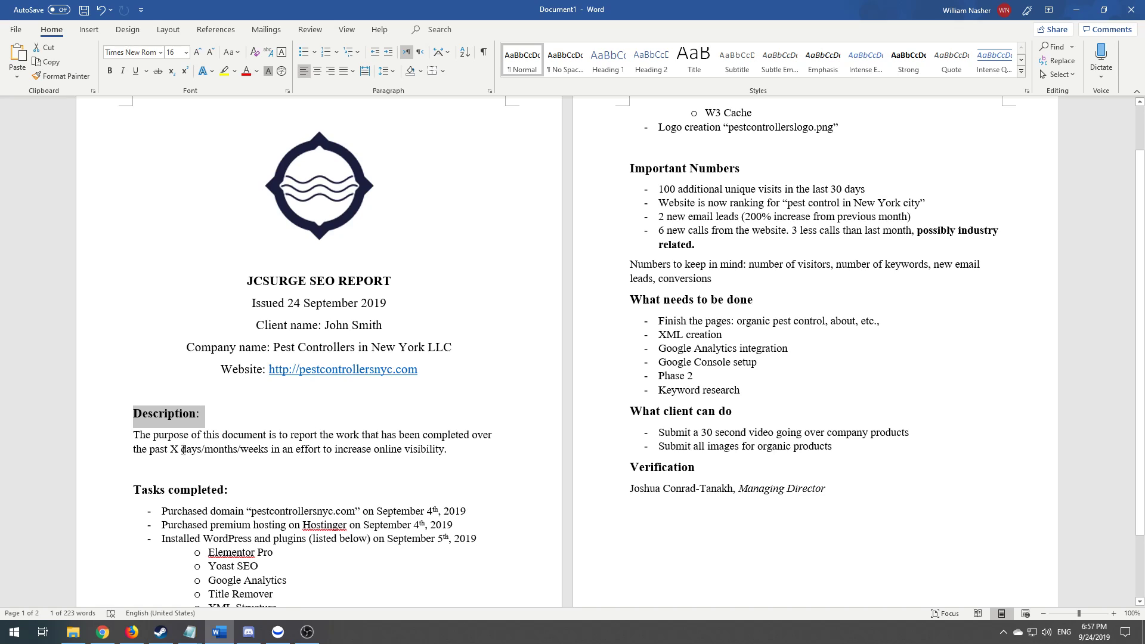
click(168, 493)
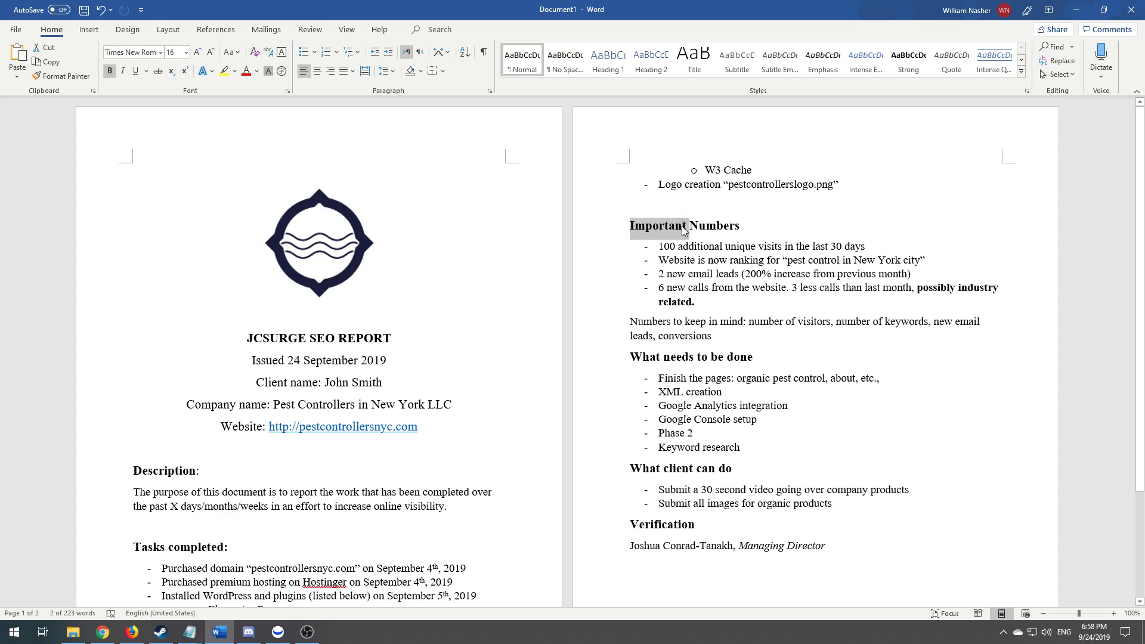
double_click(676, 467)
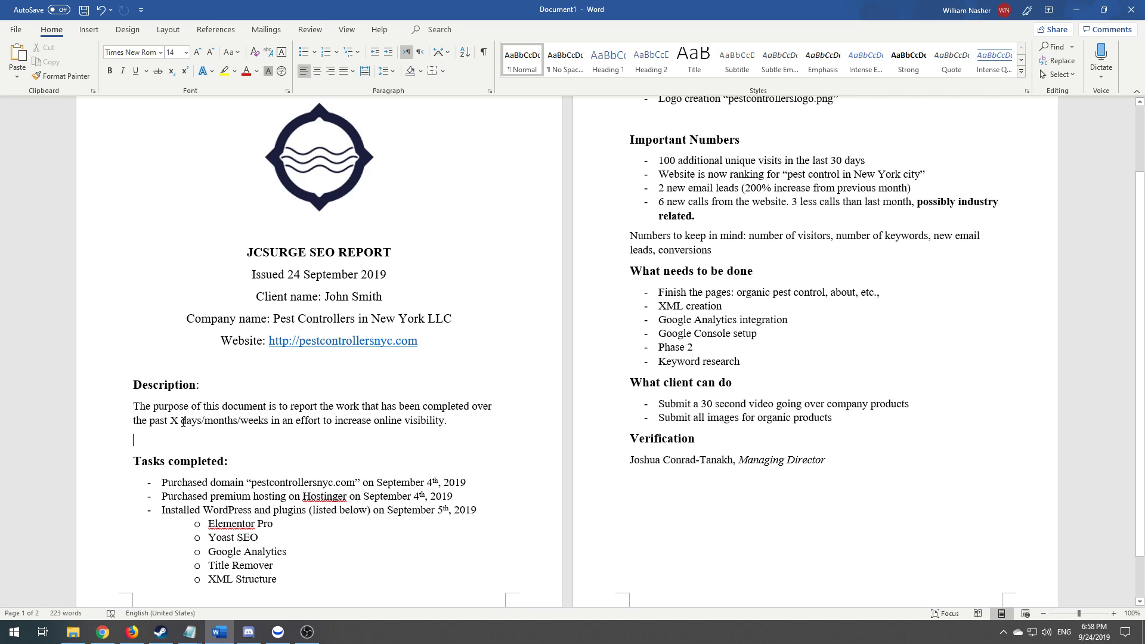
mouse_move(387, 431)
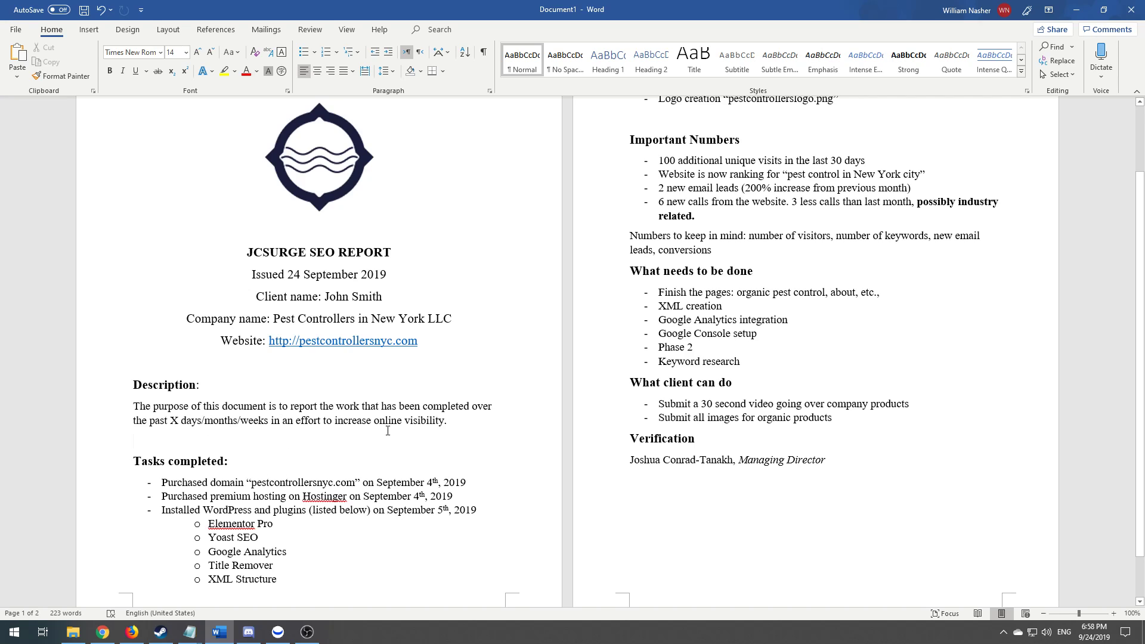
mouse_move(485, 455)
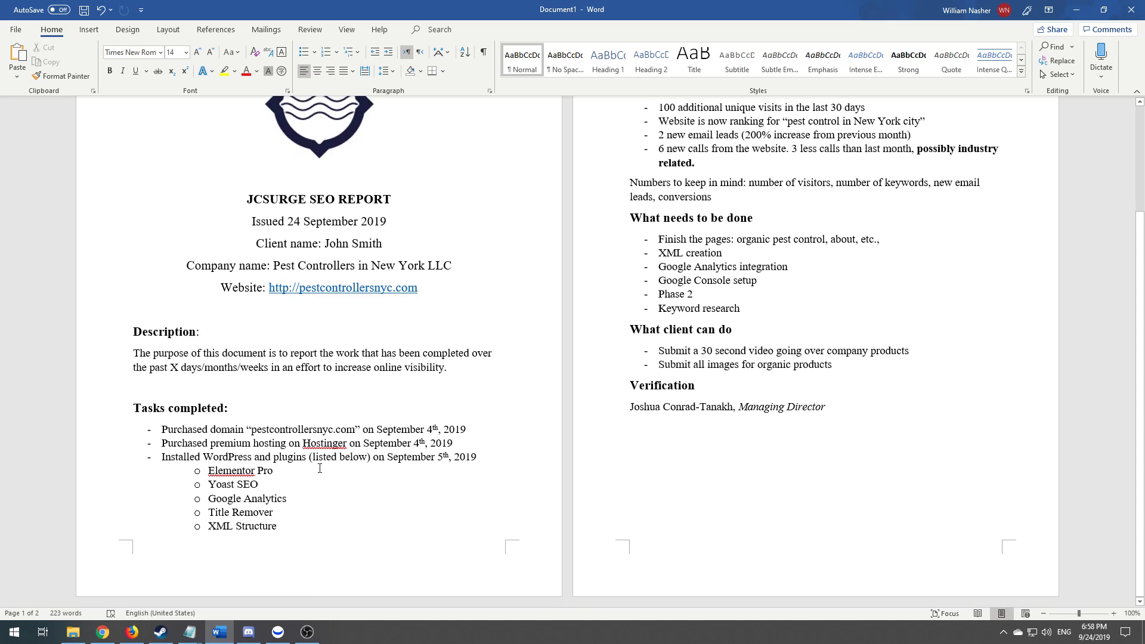
mouse_move(498, 374)
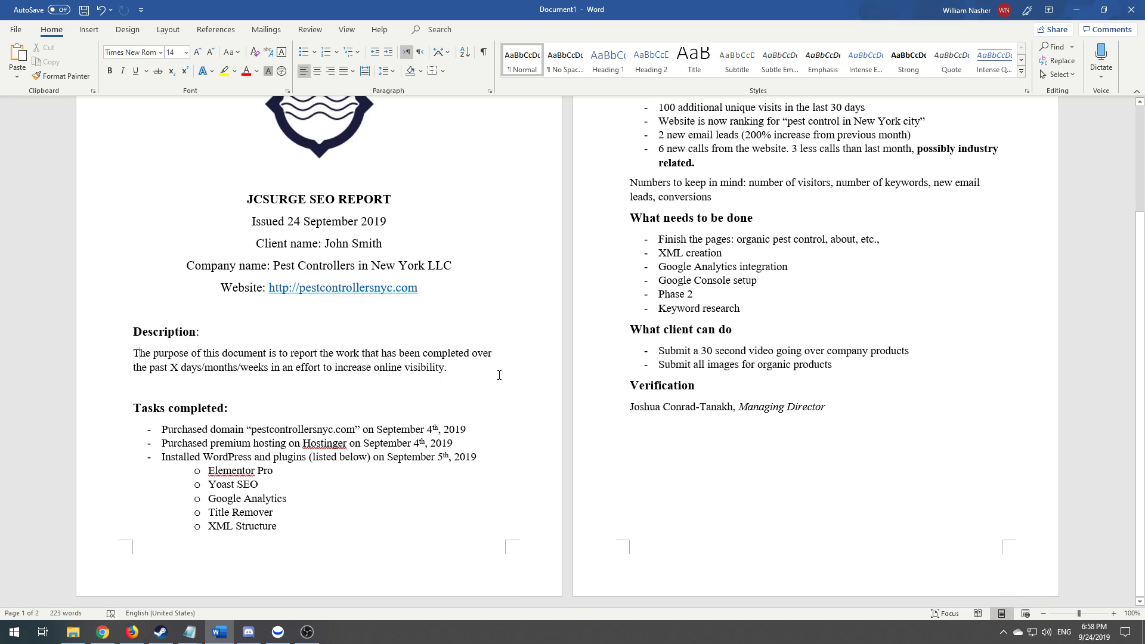
double_click(181, 407)
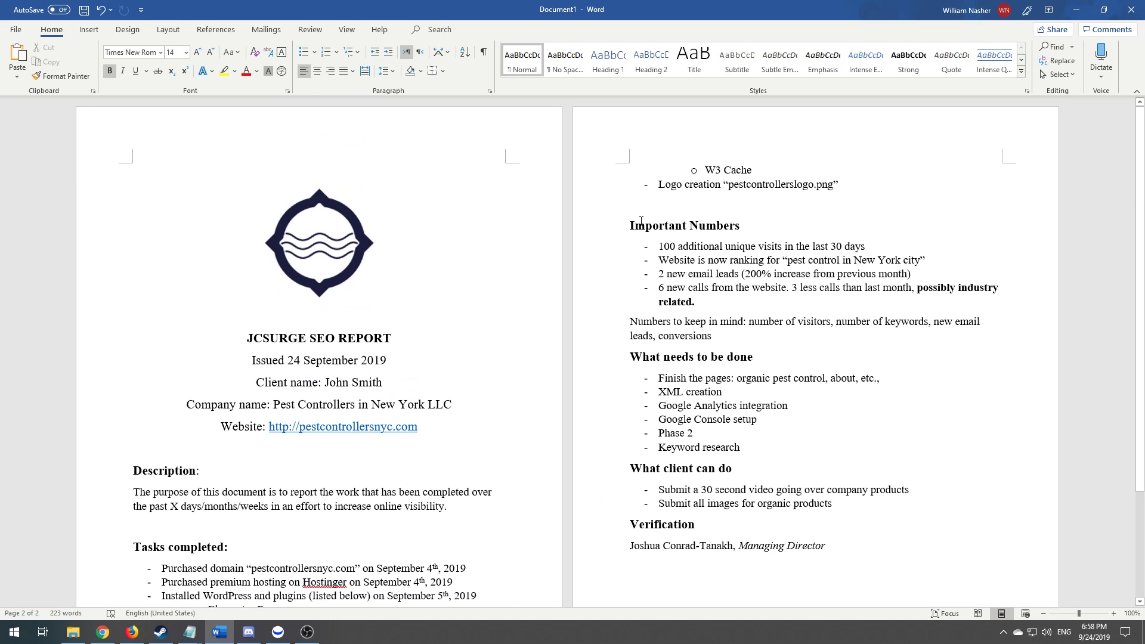
double_click(666, 246)
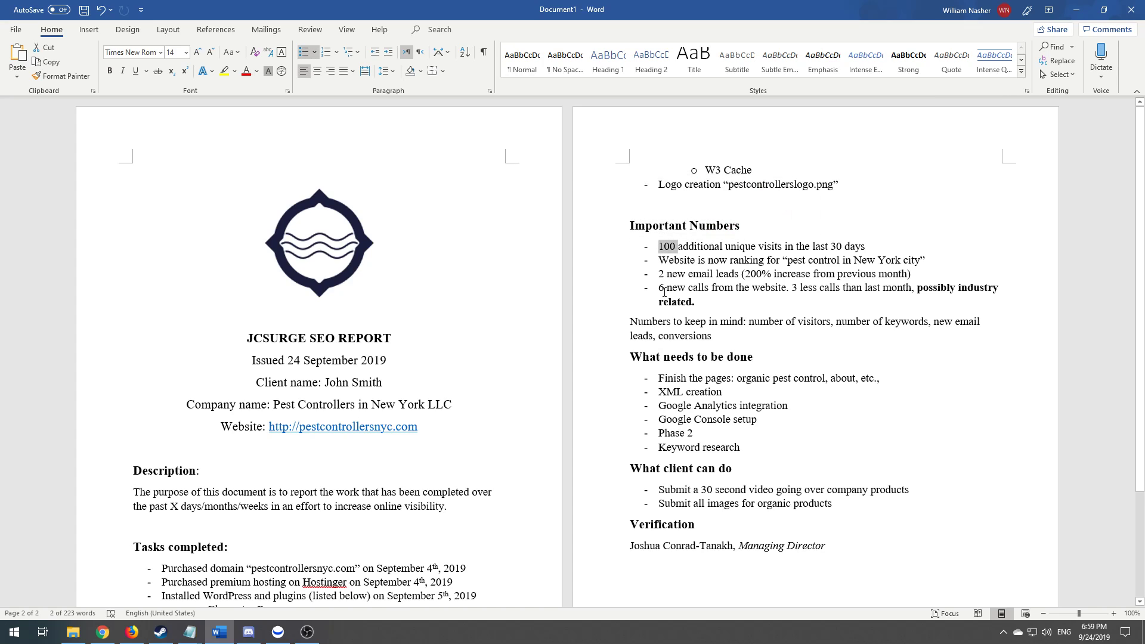
click(661, 288)
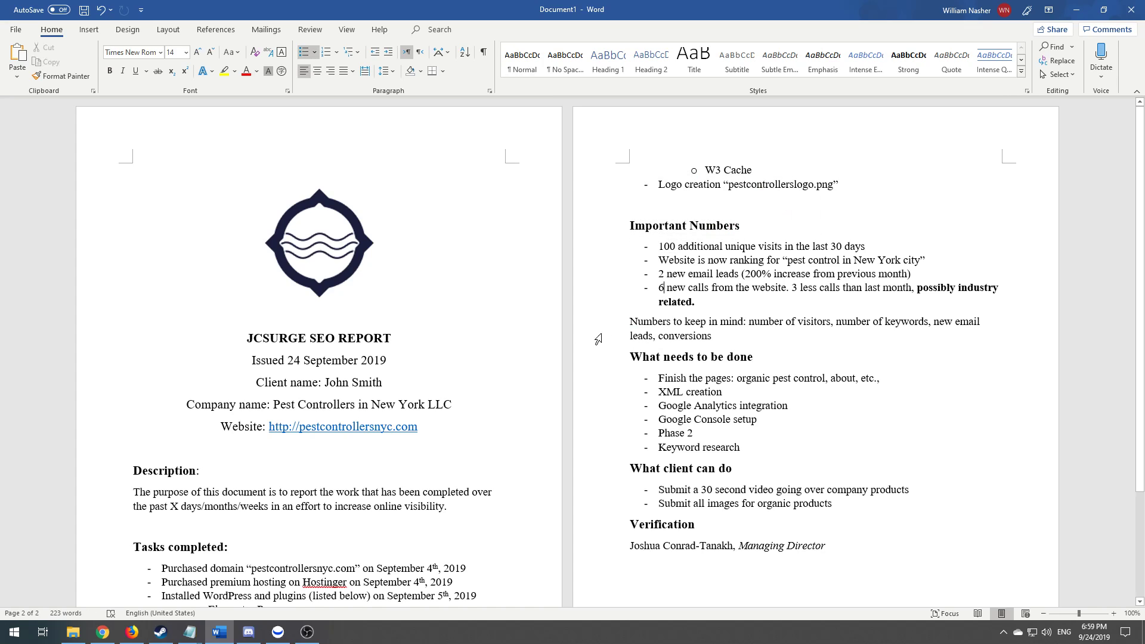
mouse_move(773, 254)
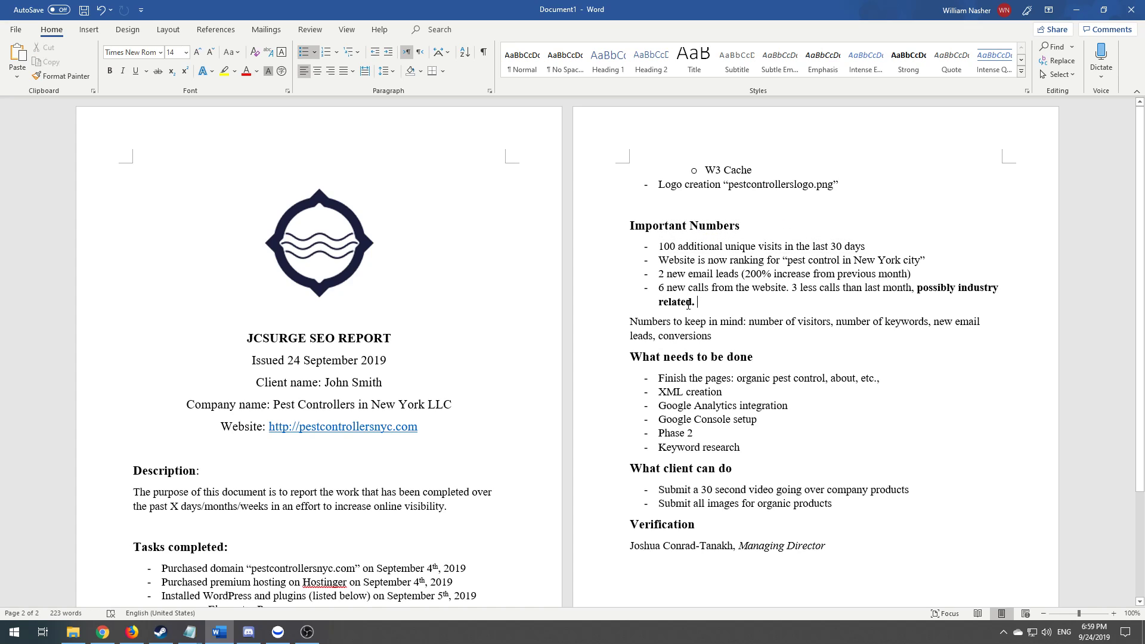
mouse_move(669, 239)
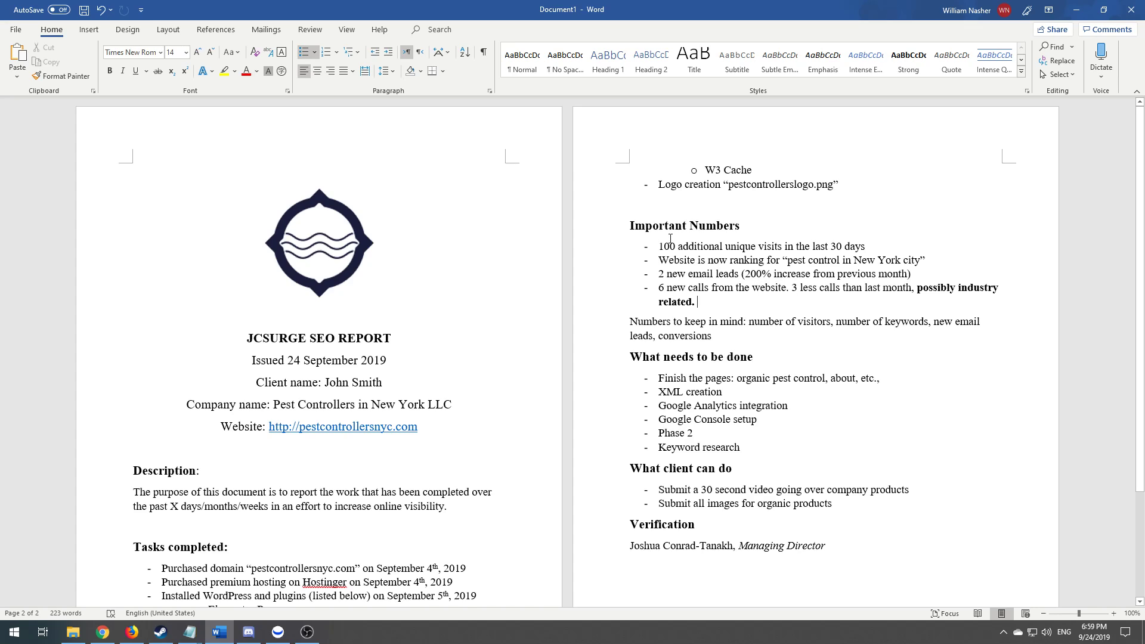
triple_click(729, 246)
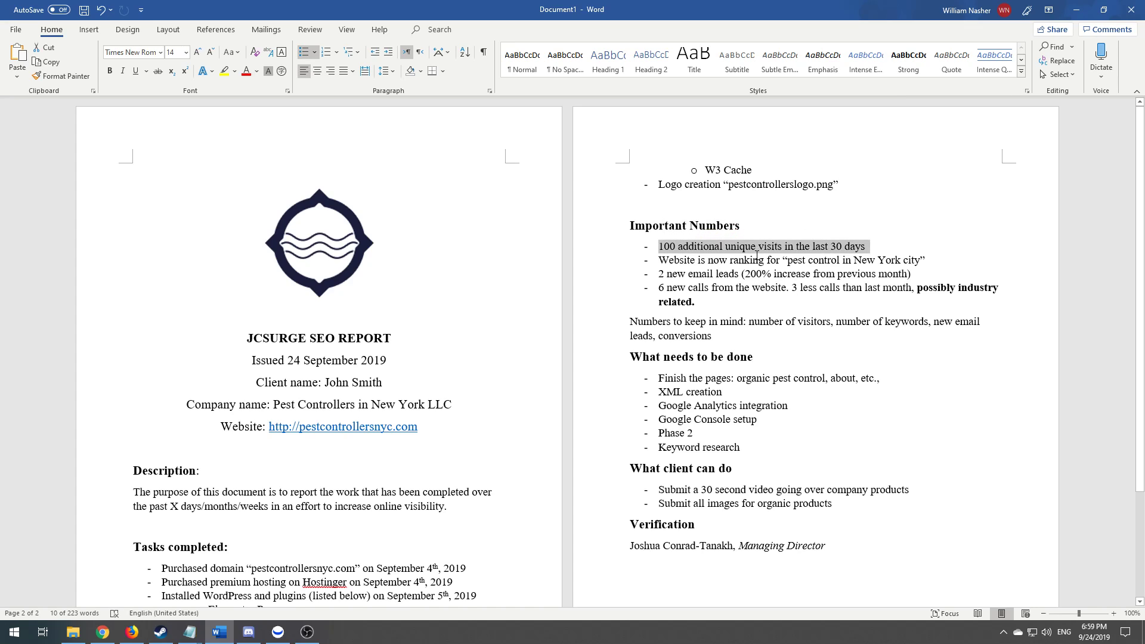
click(684, 262)
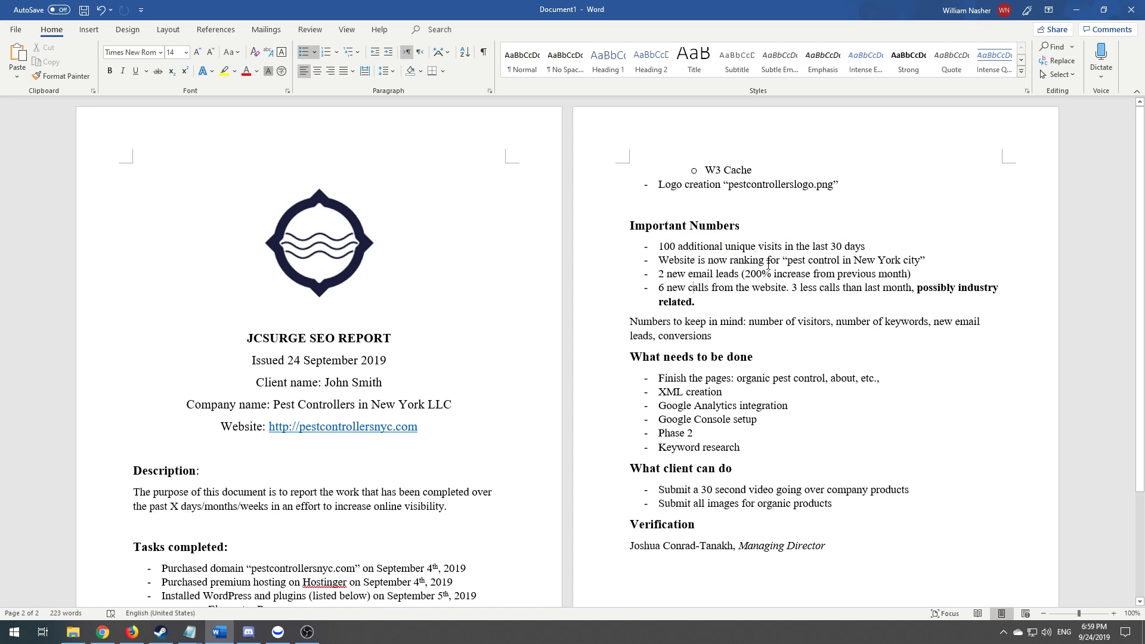
text(#)
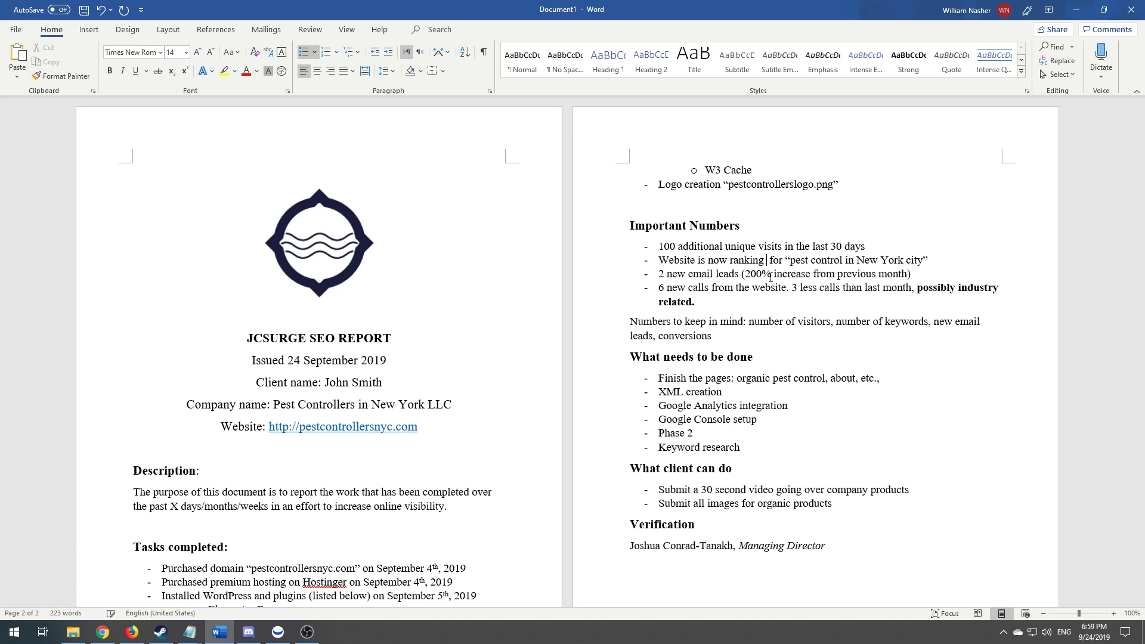
text(#)
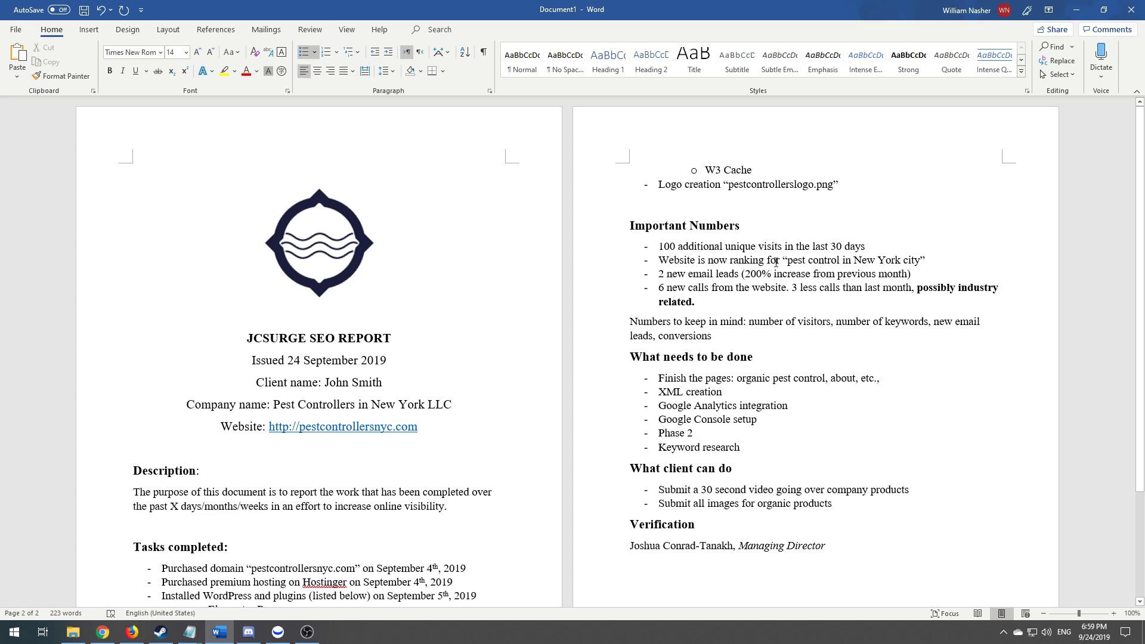
click(695, 302)
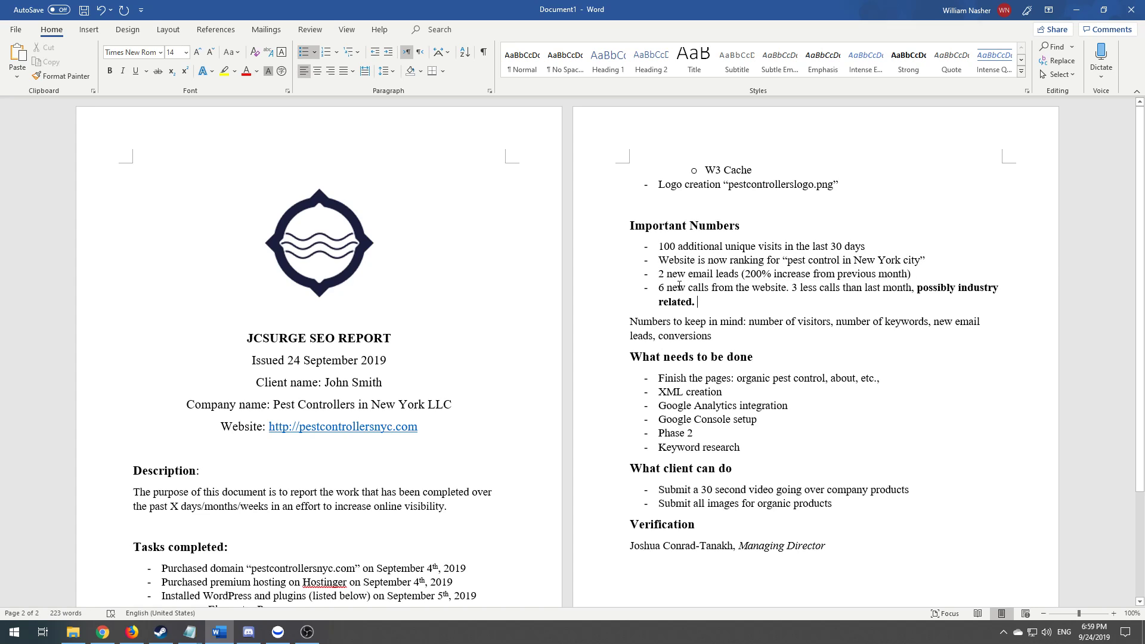
triple_click(783, 274)
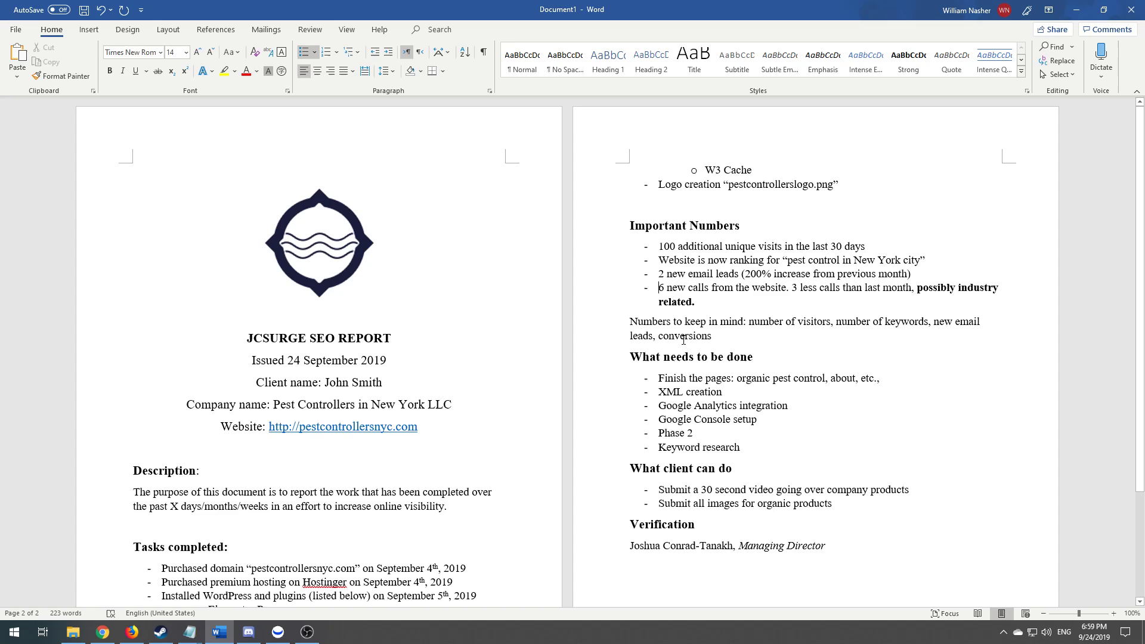
drag(629, 321, 712, 336)
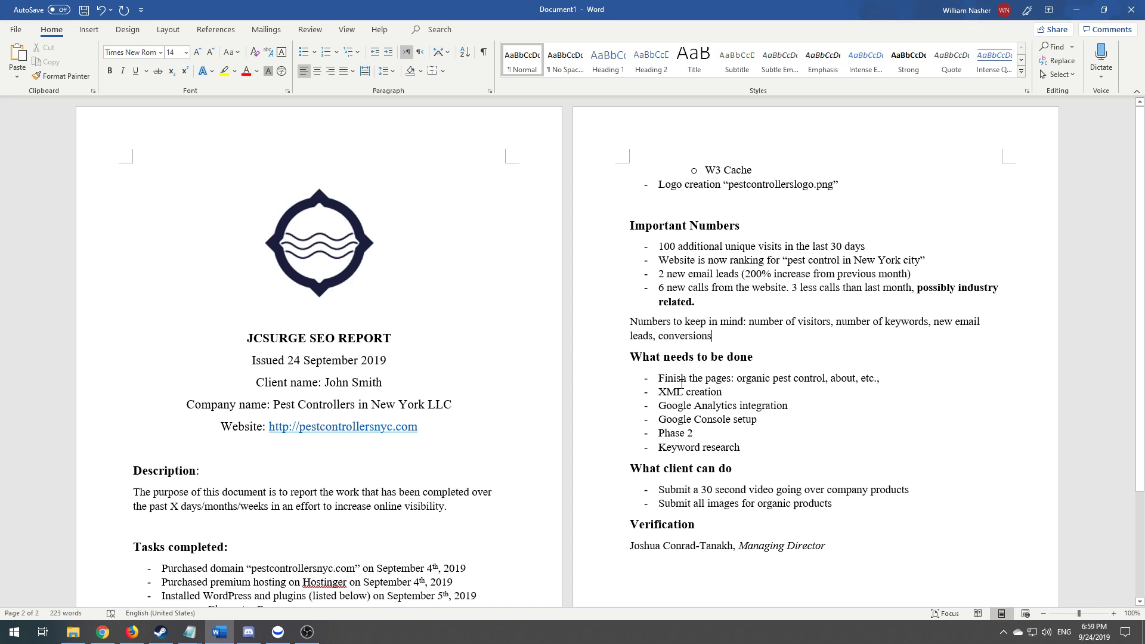
triple_click(691, 357)
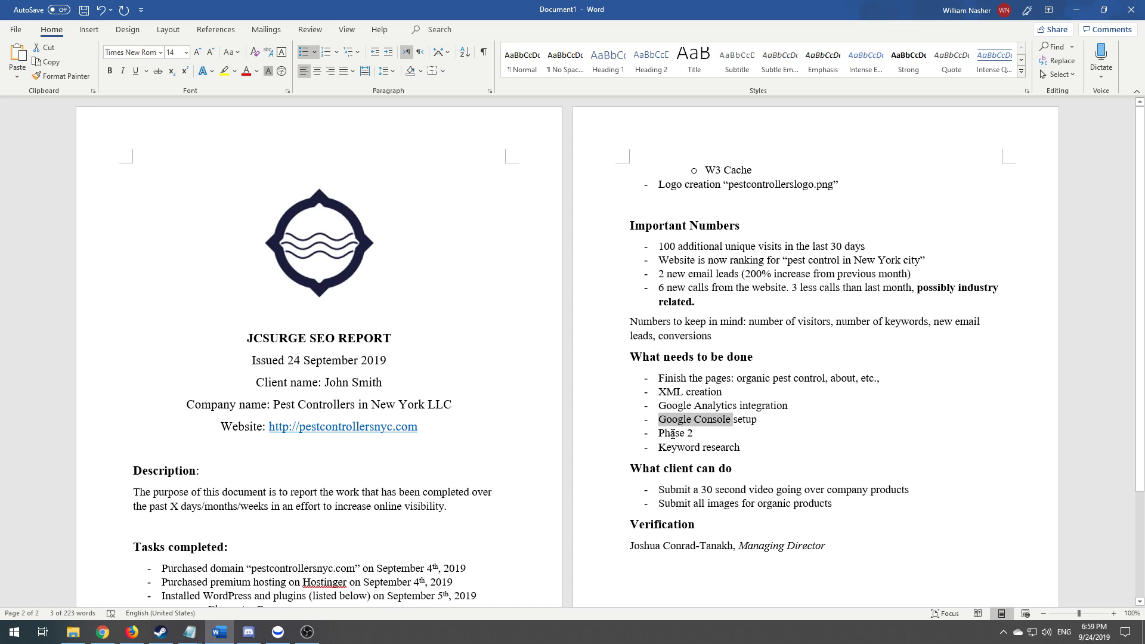
double_click(699, 447)
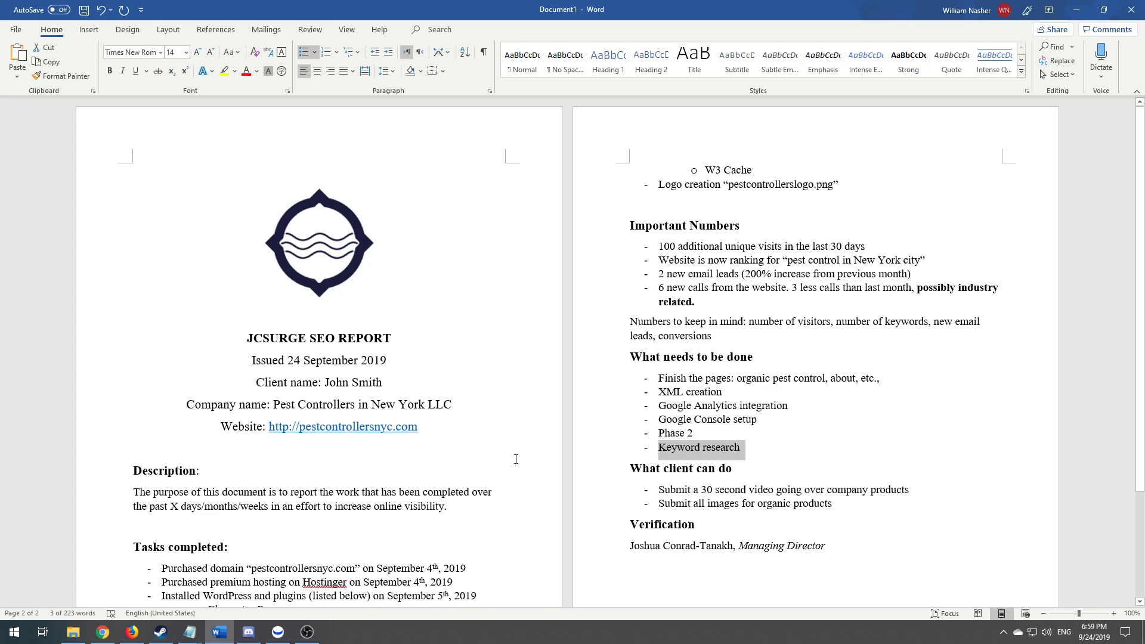
mouse_move(672, 431)
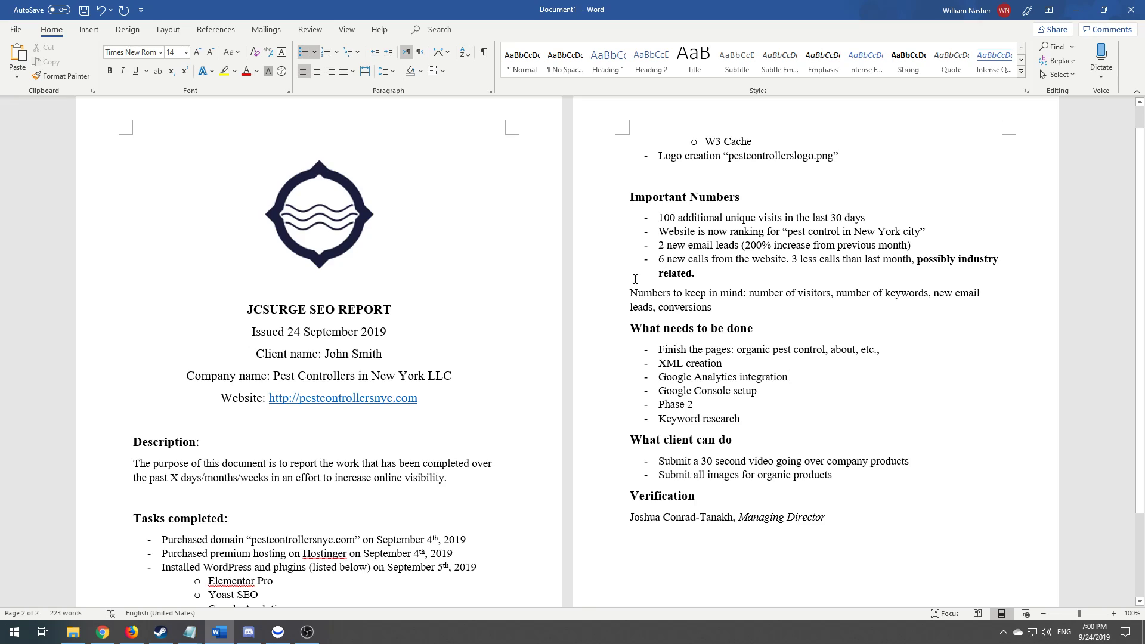
mouse_move(758, 337)
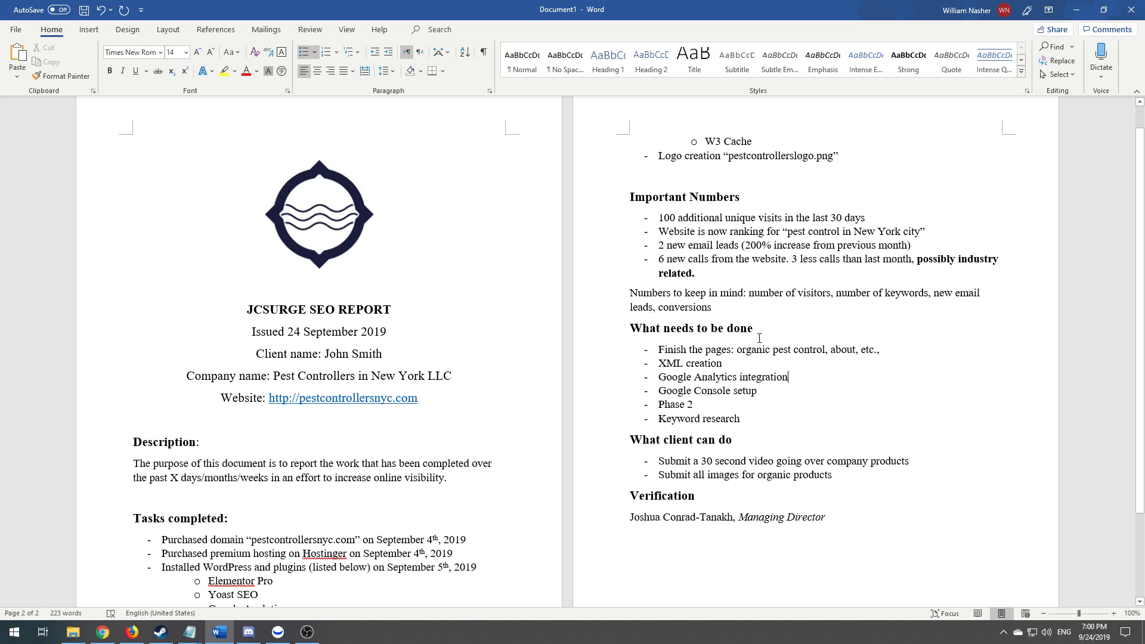
mouse_move(639, 444)
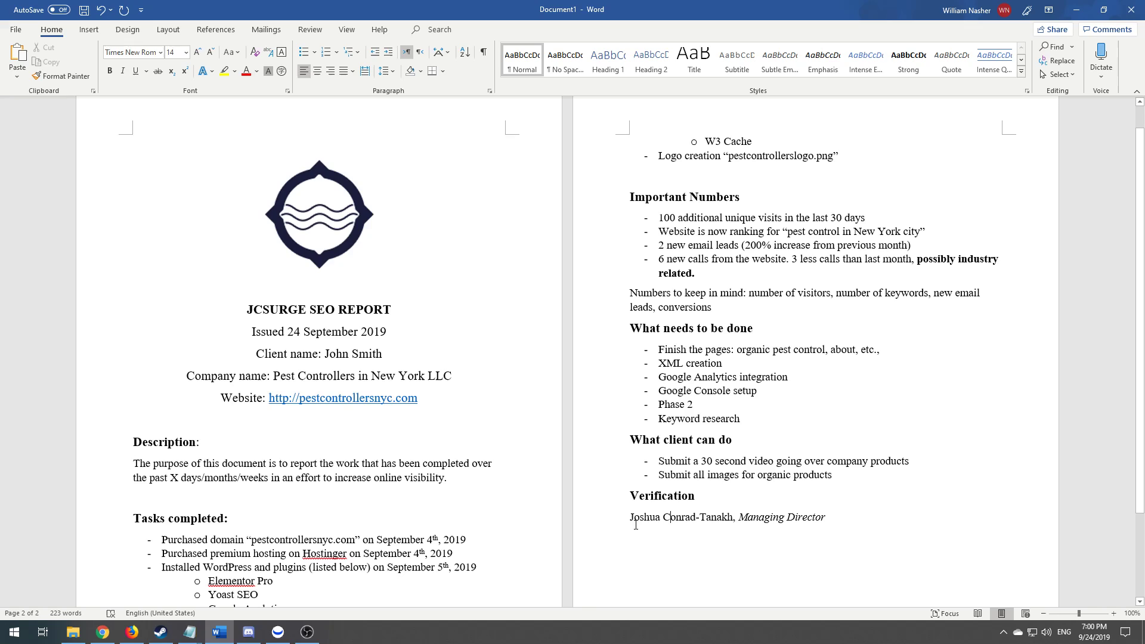
double_click(681, 516)
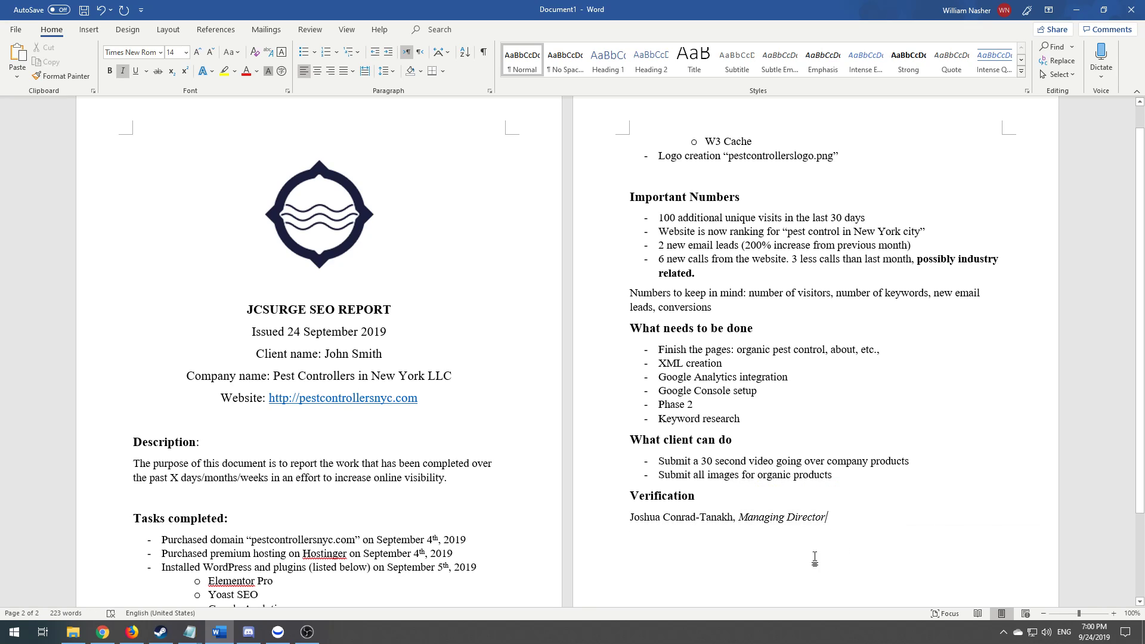
scroll(down, 3)
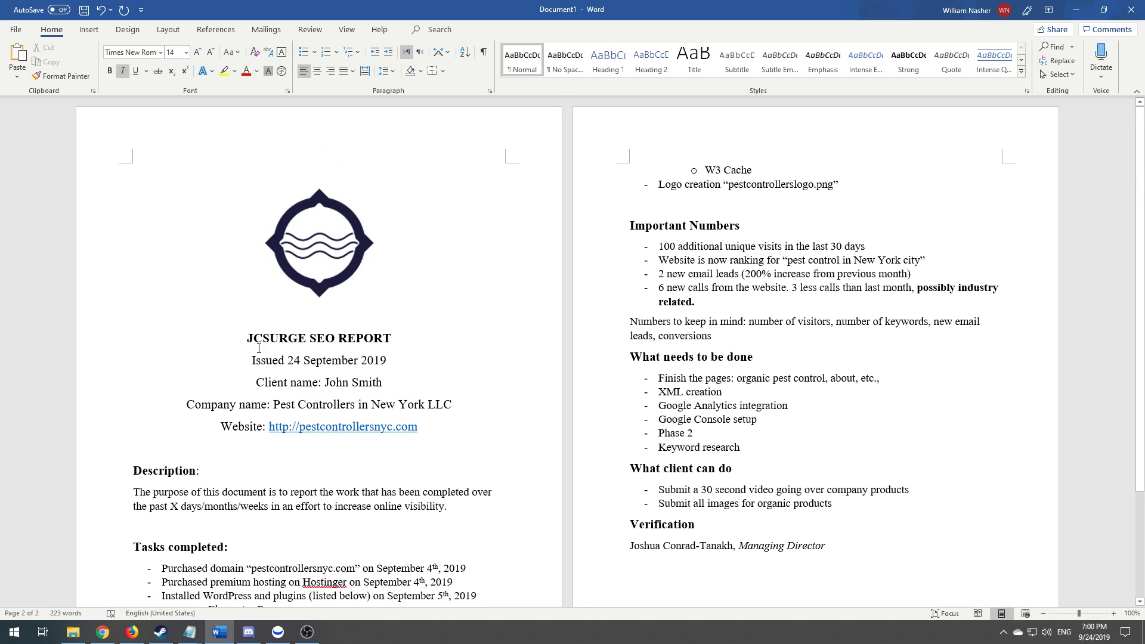
triple_click(318, 361)
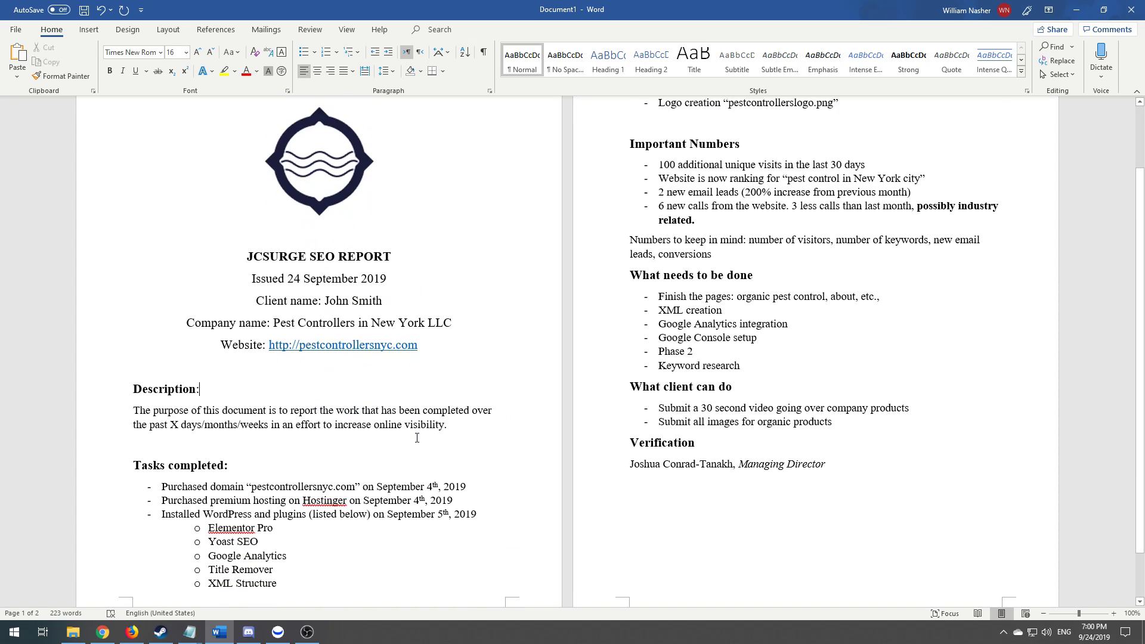
scroll(down, 3)
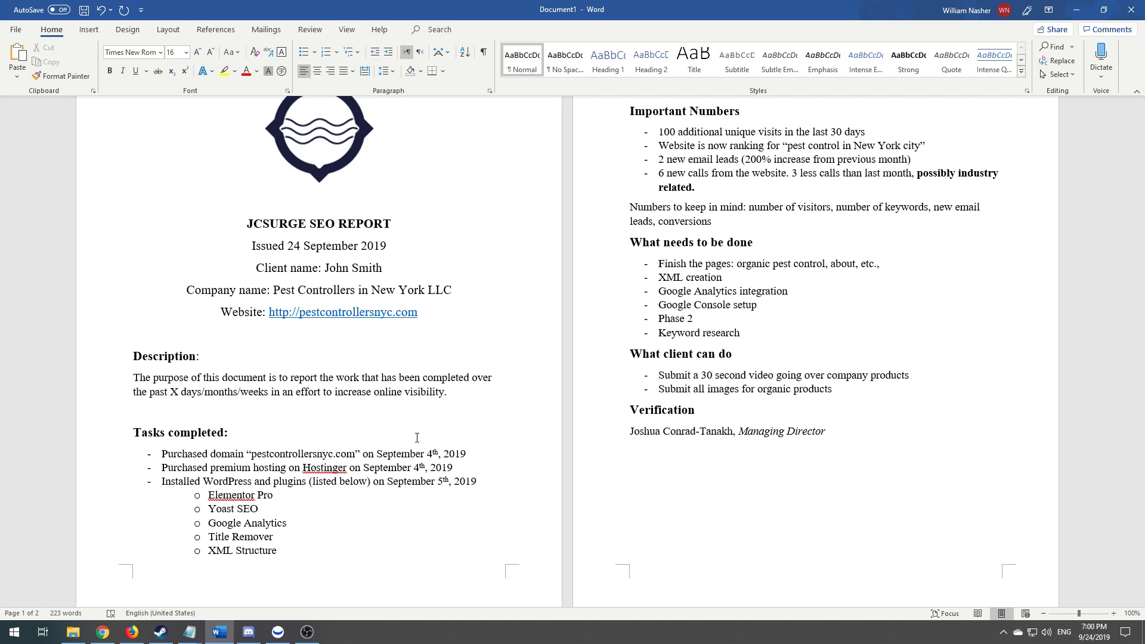
click(196, 355)
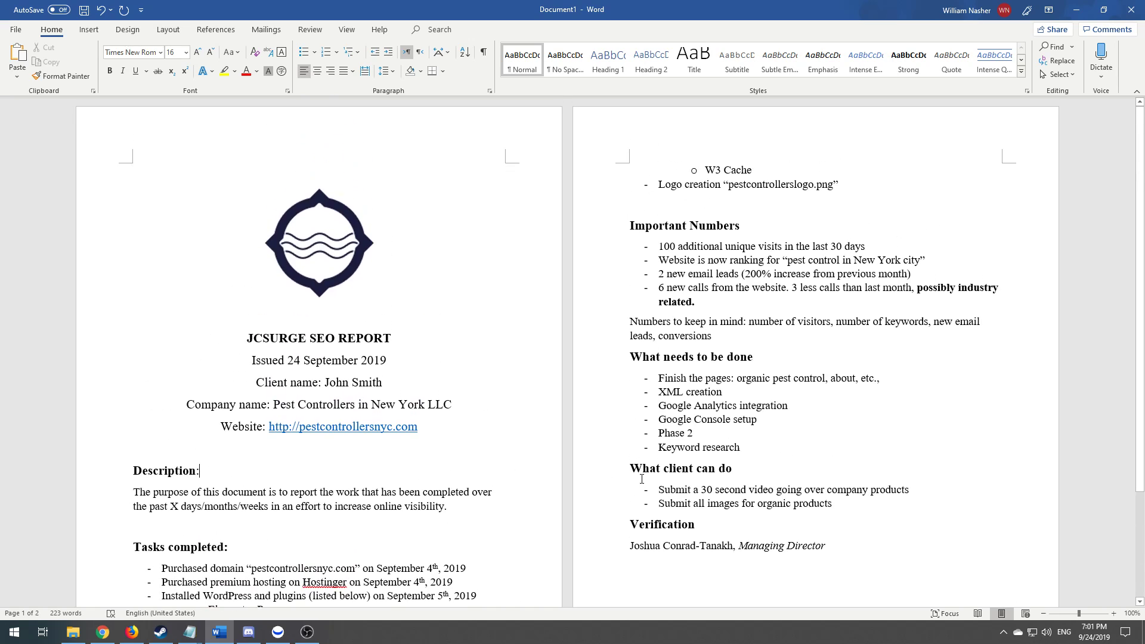
scroll(down, 3)
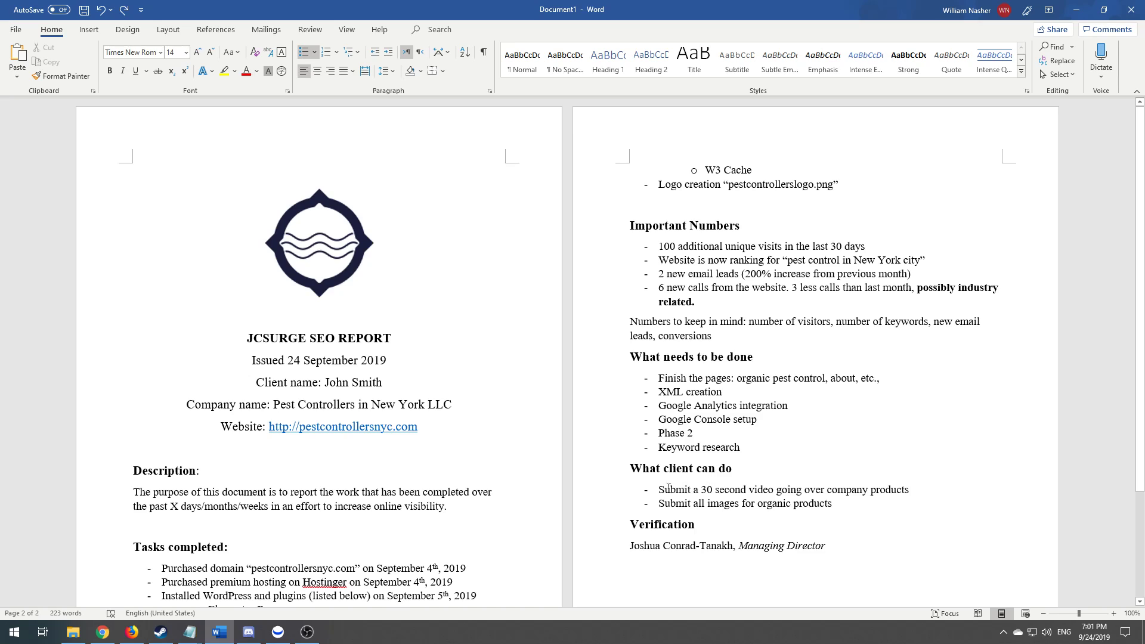
mouse_move(778, 603)
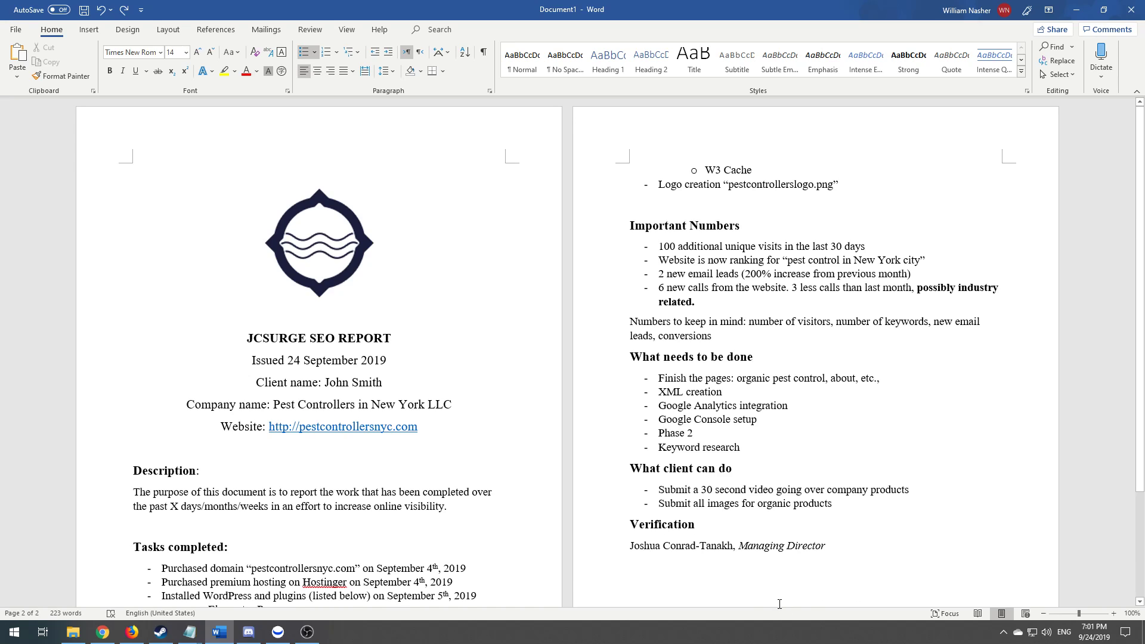
mouse_move(492, 427)
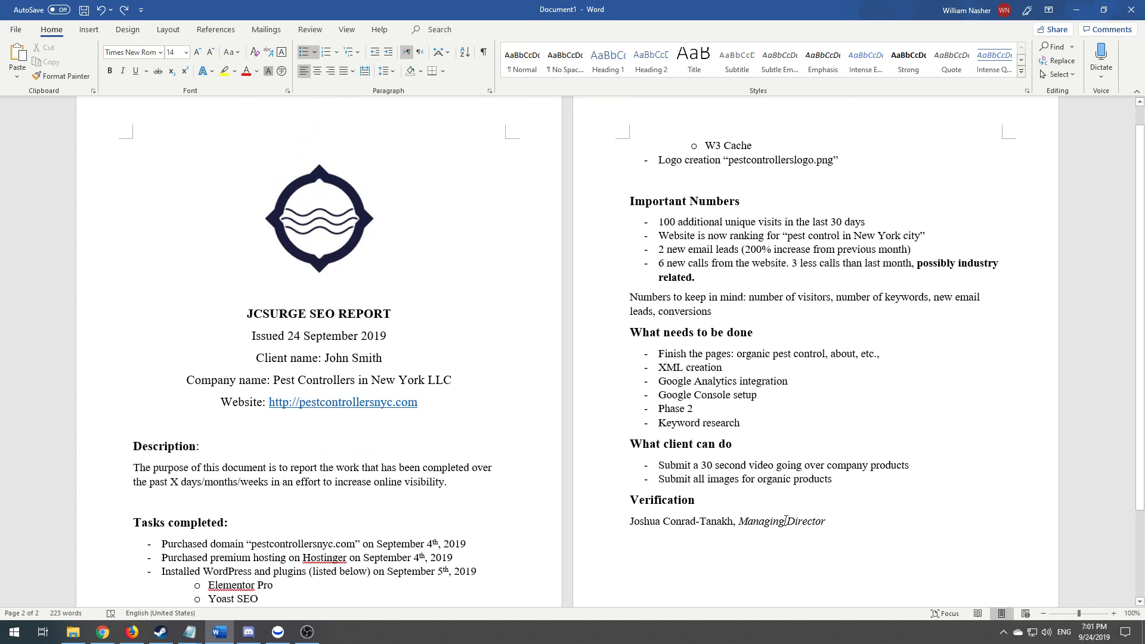
key(ctrl+a)
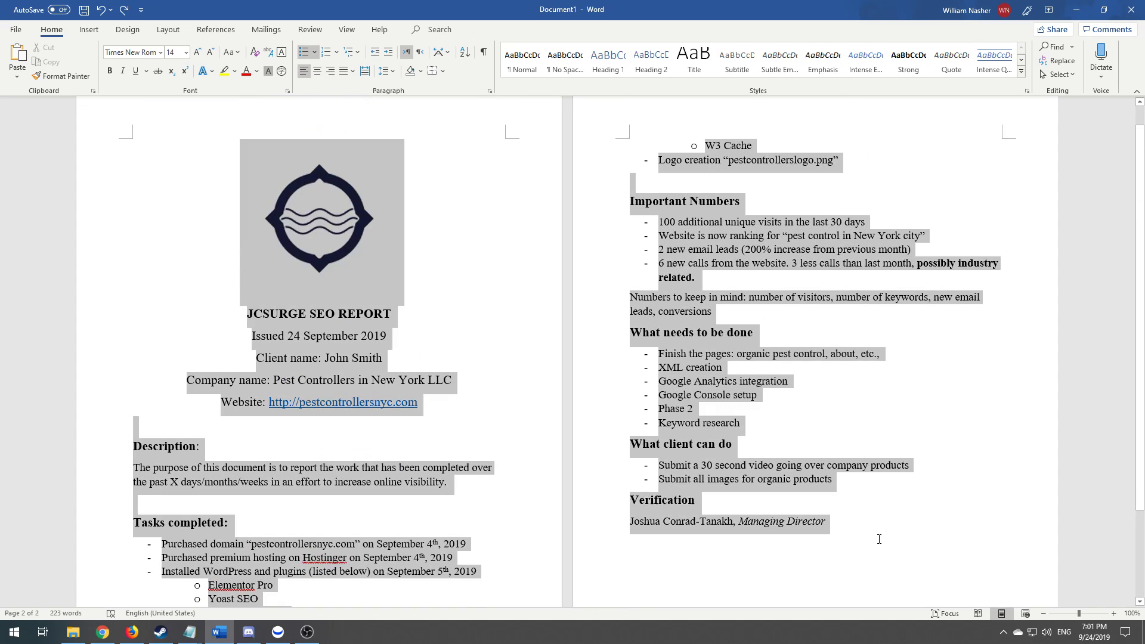
click(639, 458)
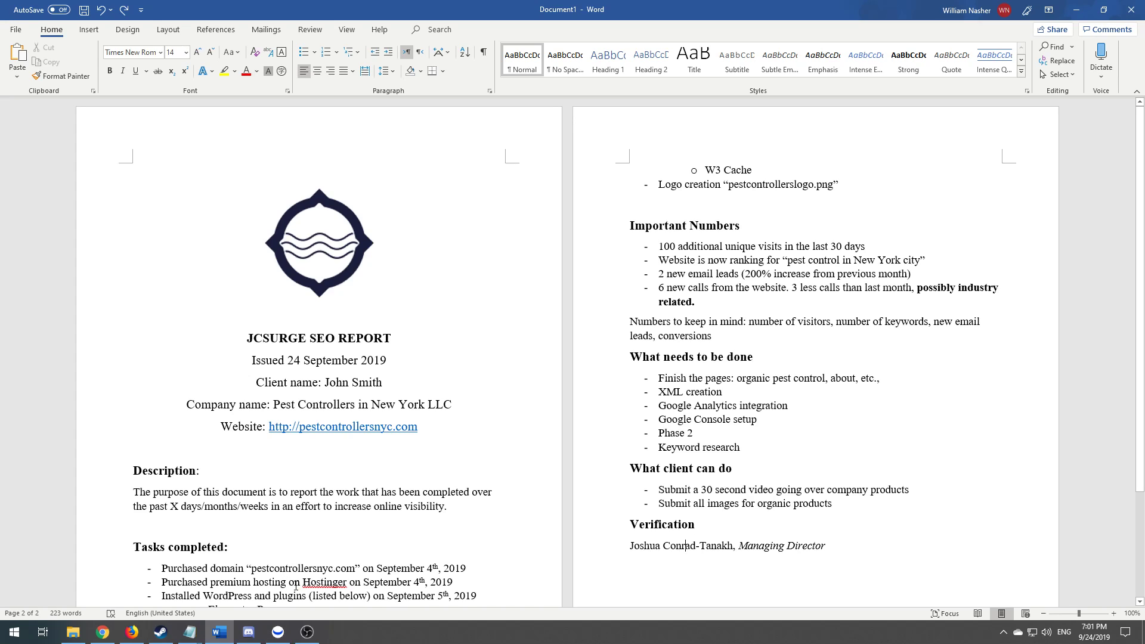
mouse_move(344, 541)
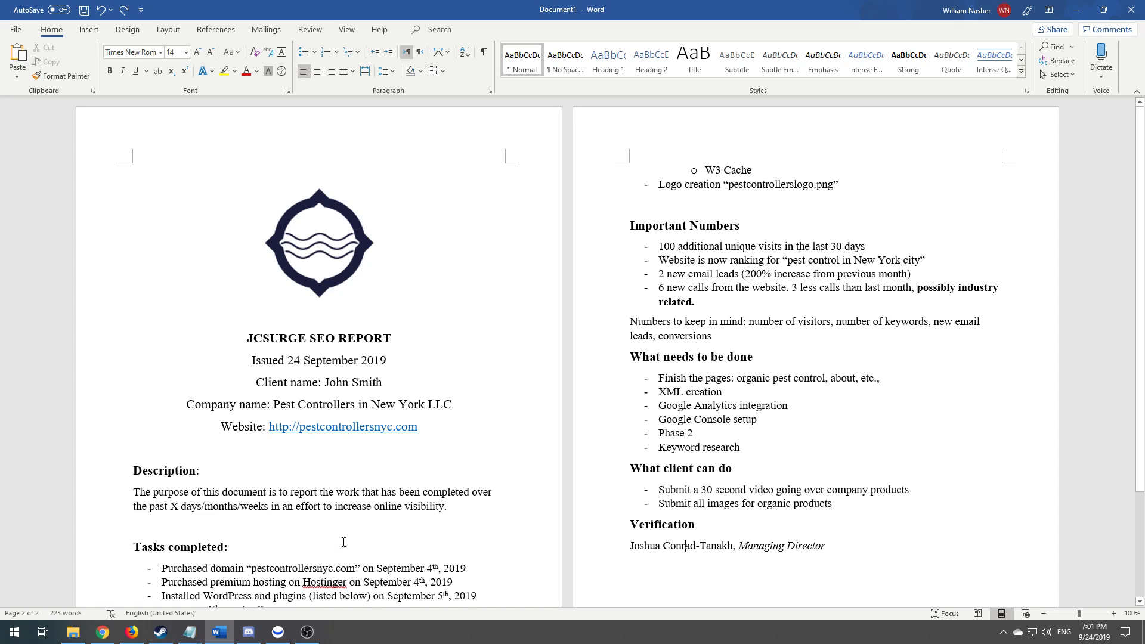